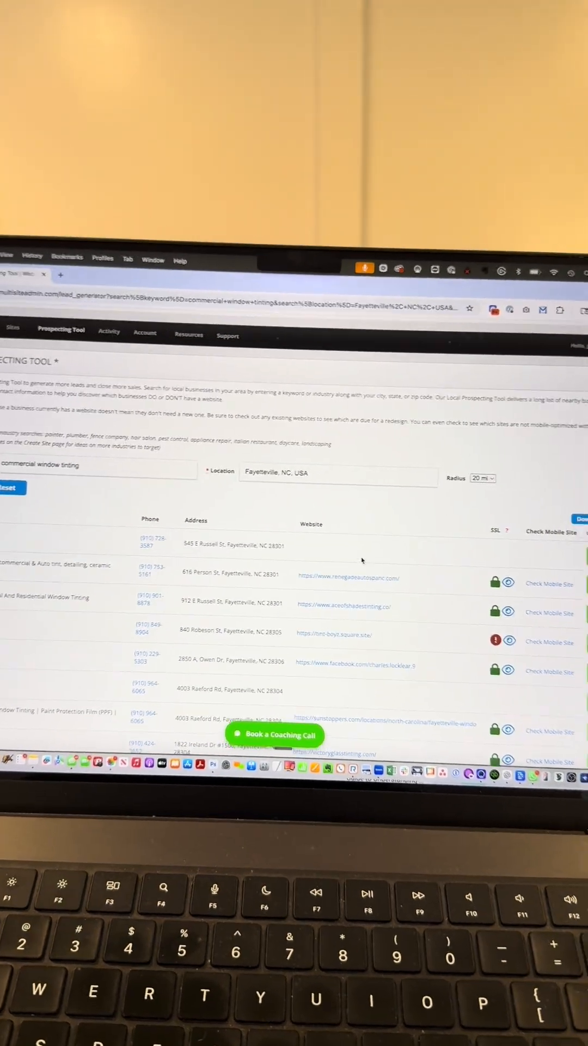
Start a new website for the 445 Hallmark Rd tint business from the prospecting results
scroll("down", 3)
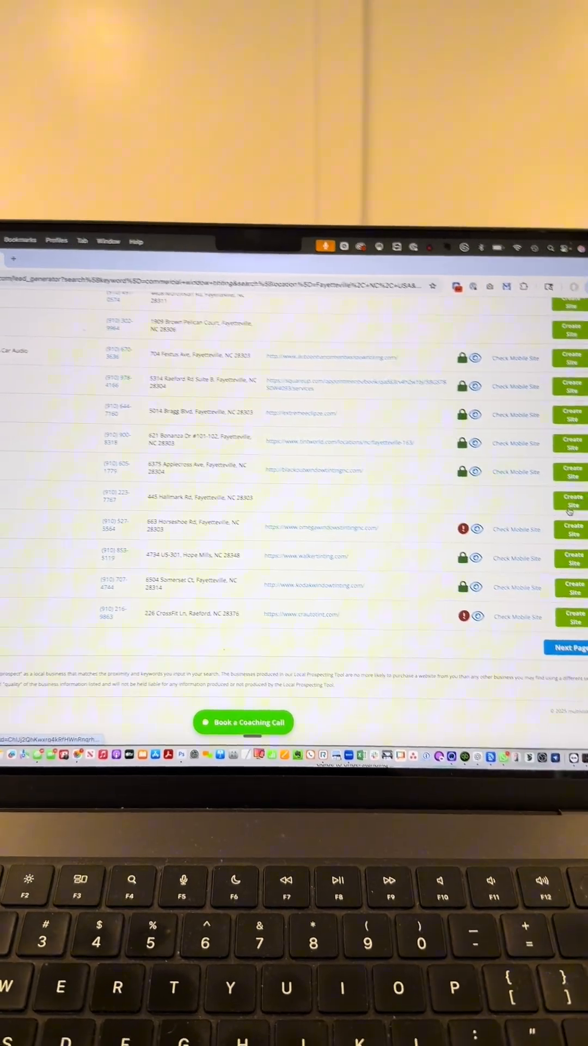
left_click(570, 501)
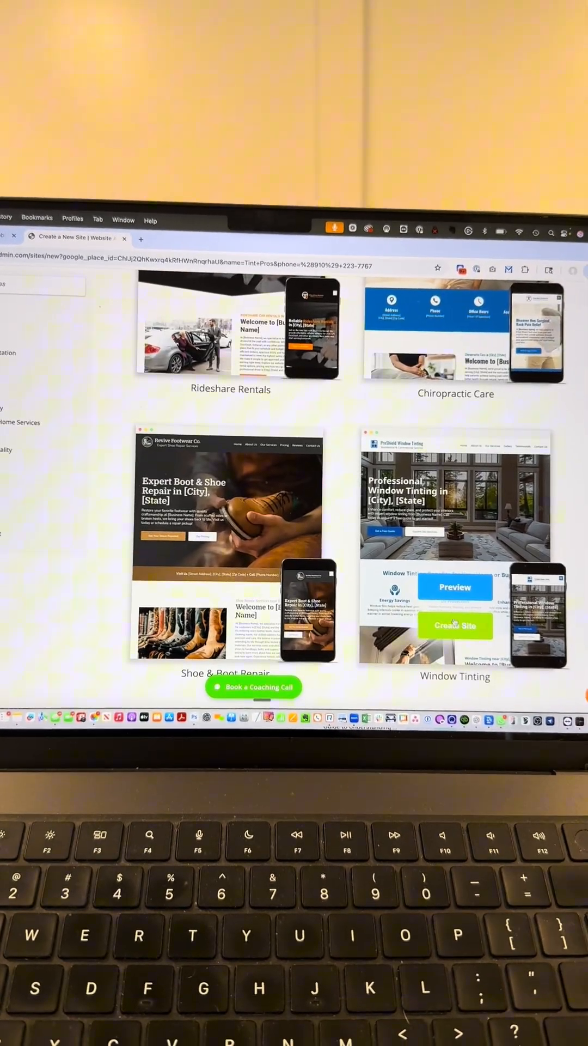
Generate the Tint Pros site from the Window Tinting template and review it in the editor
left_click(455, 625)
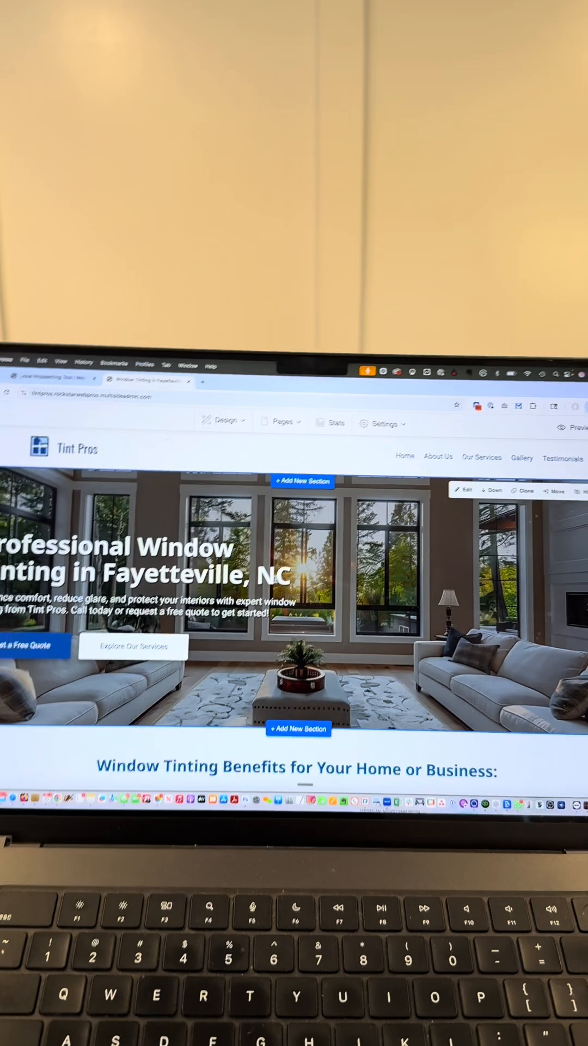
scroll("down", 3)
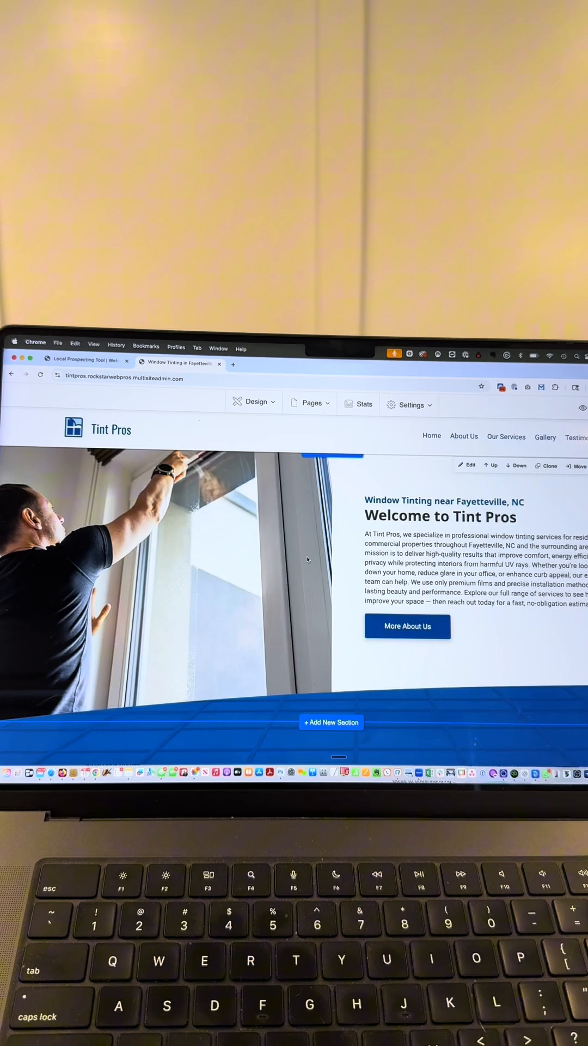
scroll("down", 3)
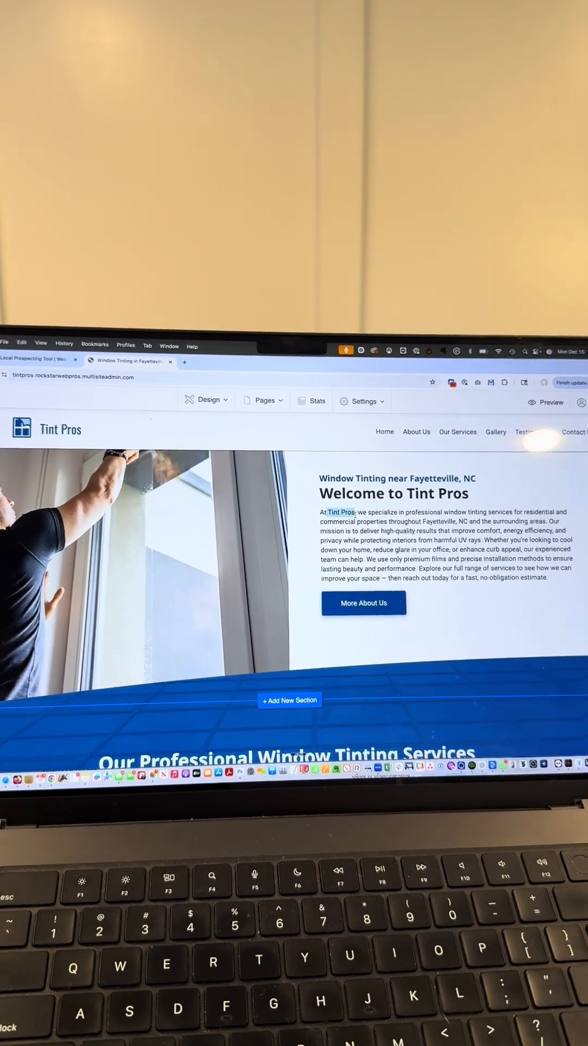
scroll("down", 3)
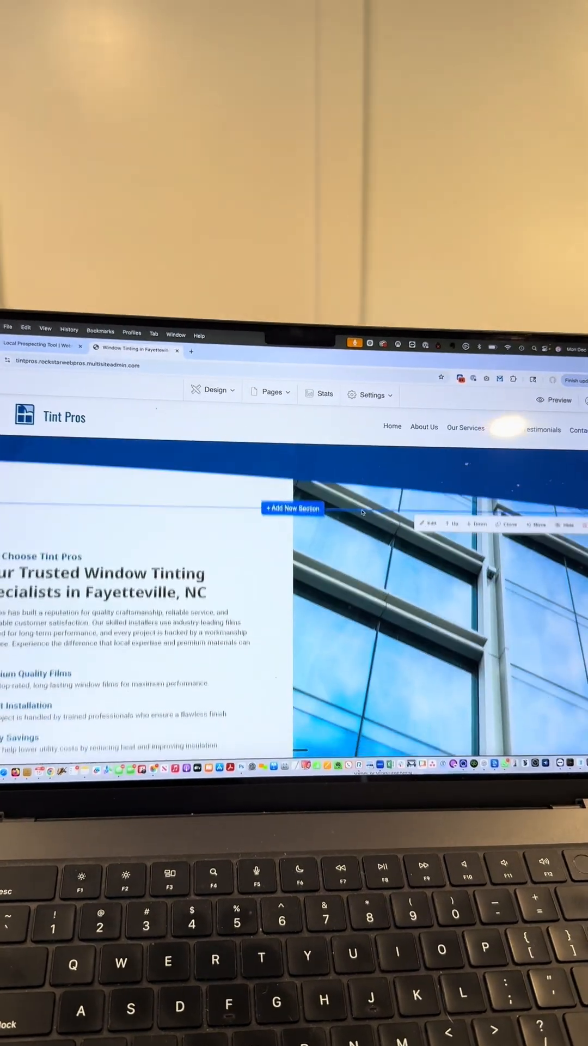
scroll("down", 3)
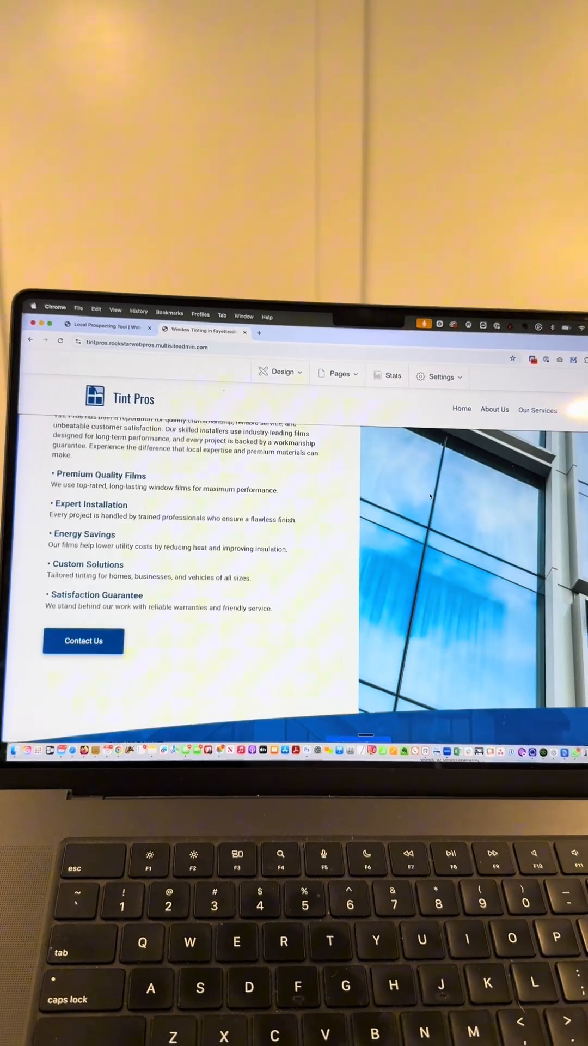
scroll("up", 3)
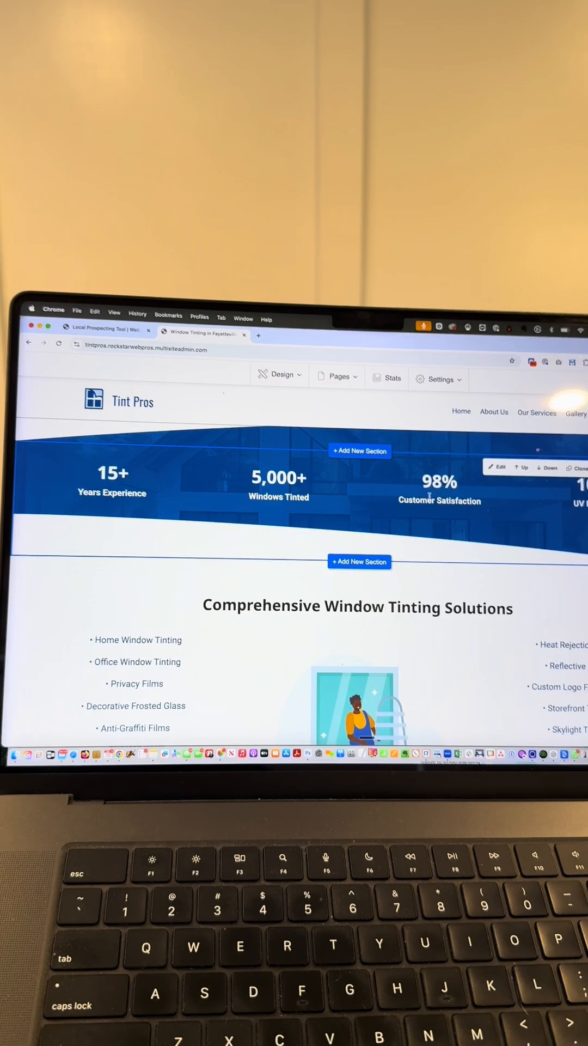
scroll("down", 3)
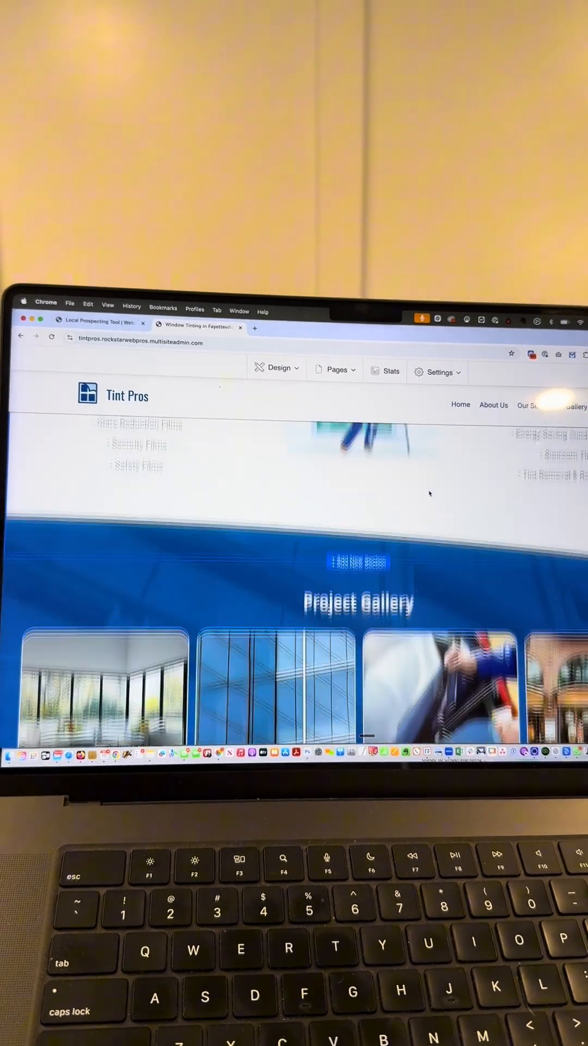
scroll("down", 3)
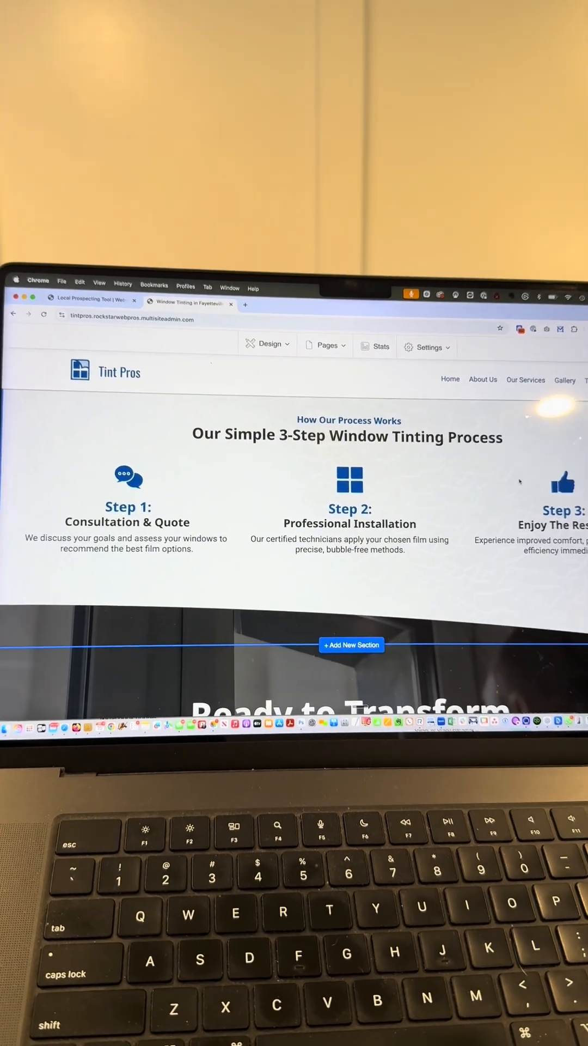
scroll("down", 3)
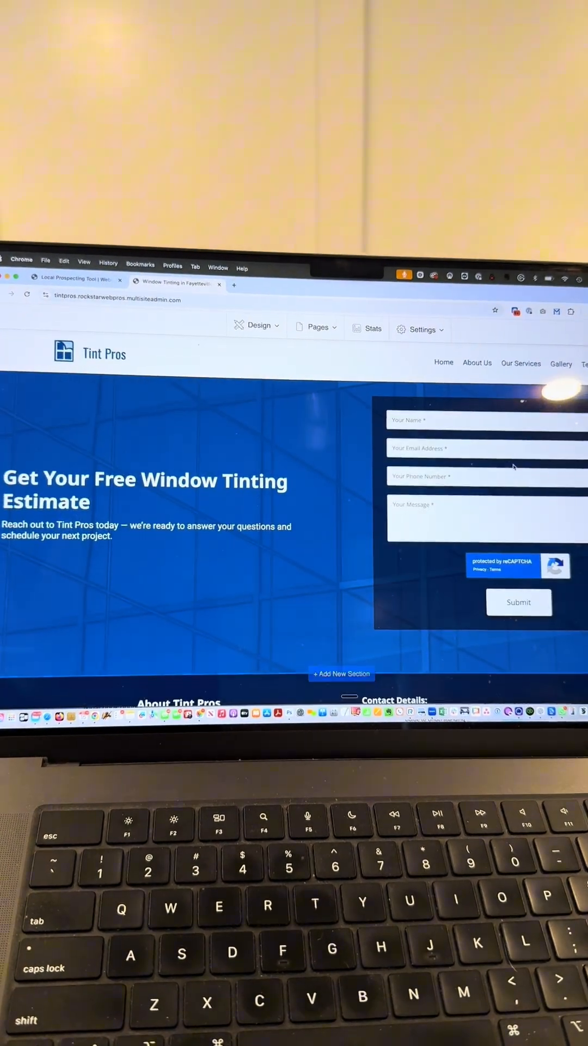
scroll("down", 3)
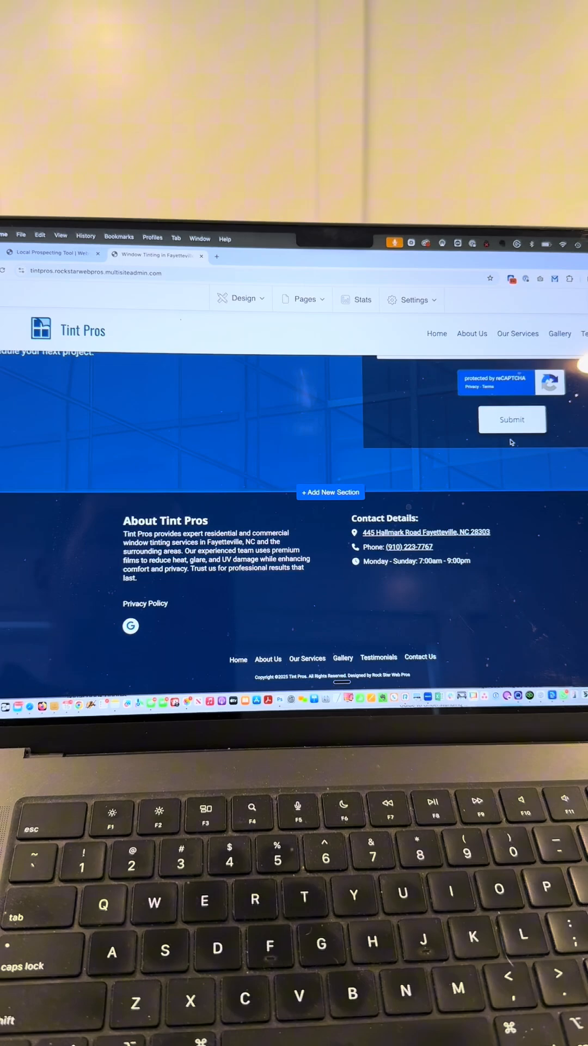
scroll("up", 3)
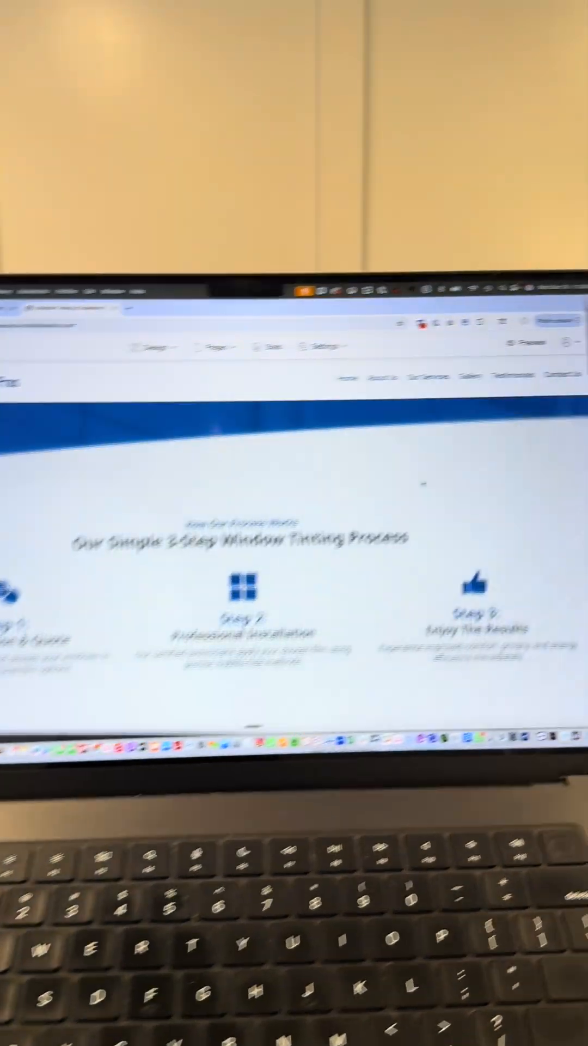